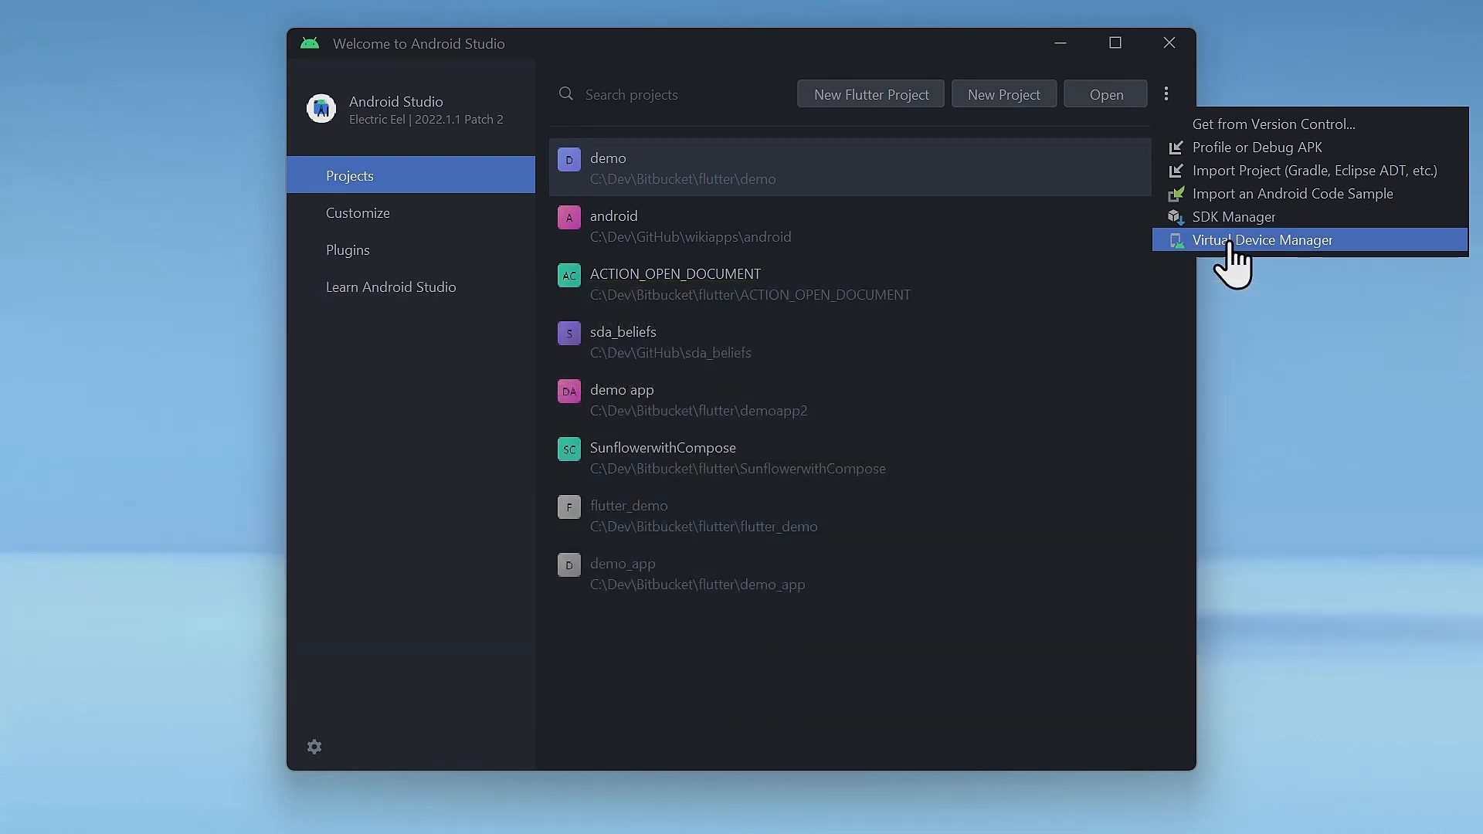
# Launch the Virtual Device Manager from the Welcome screen's More Actions menu.
pyautogui.click(1262, 240)
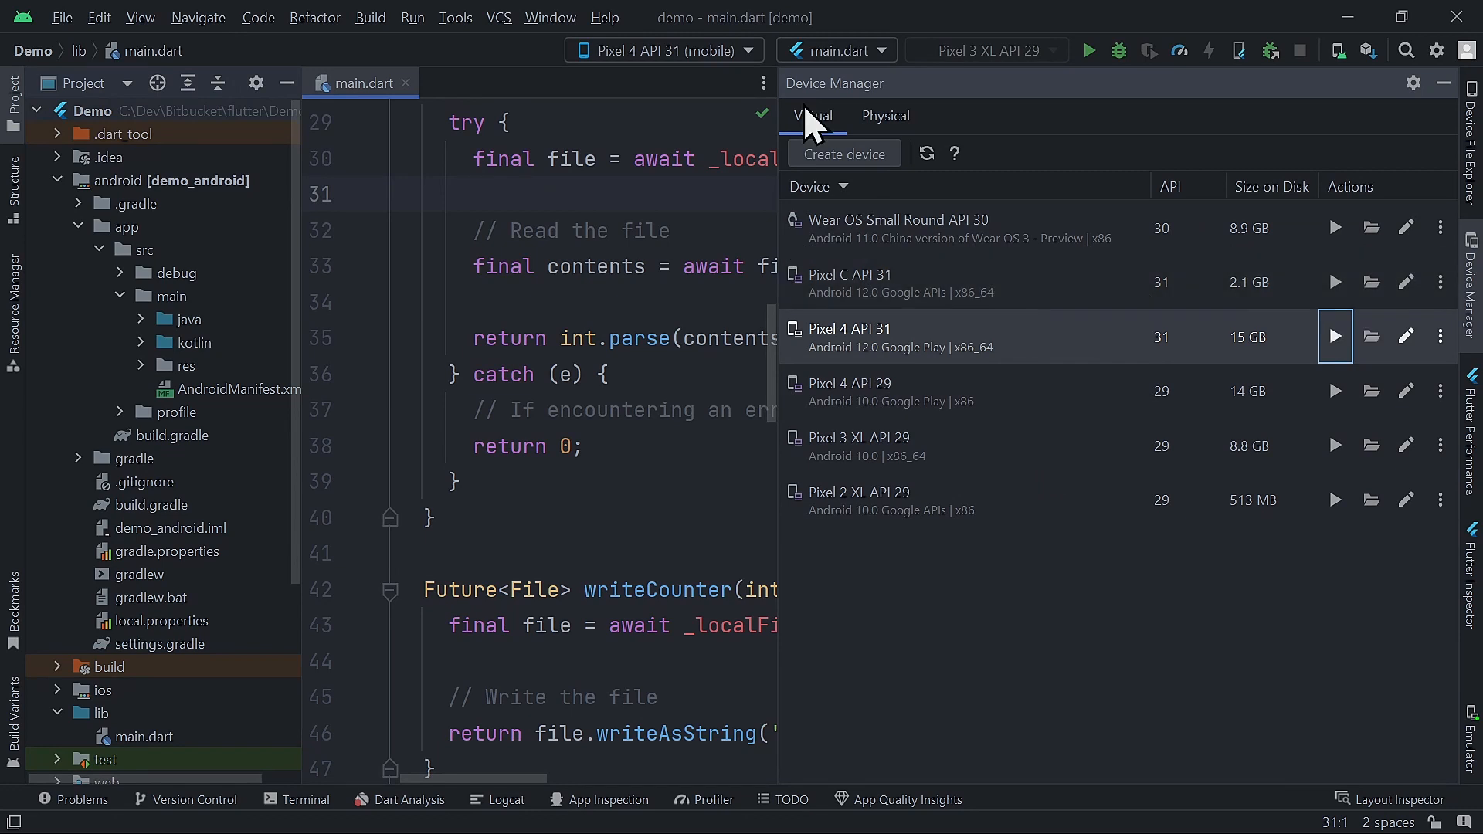
# Switch the Device Manager to the Physical devices list.
pyautogui.click(883, 115)
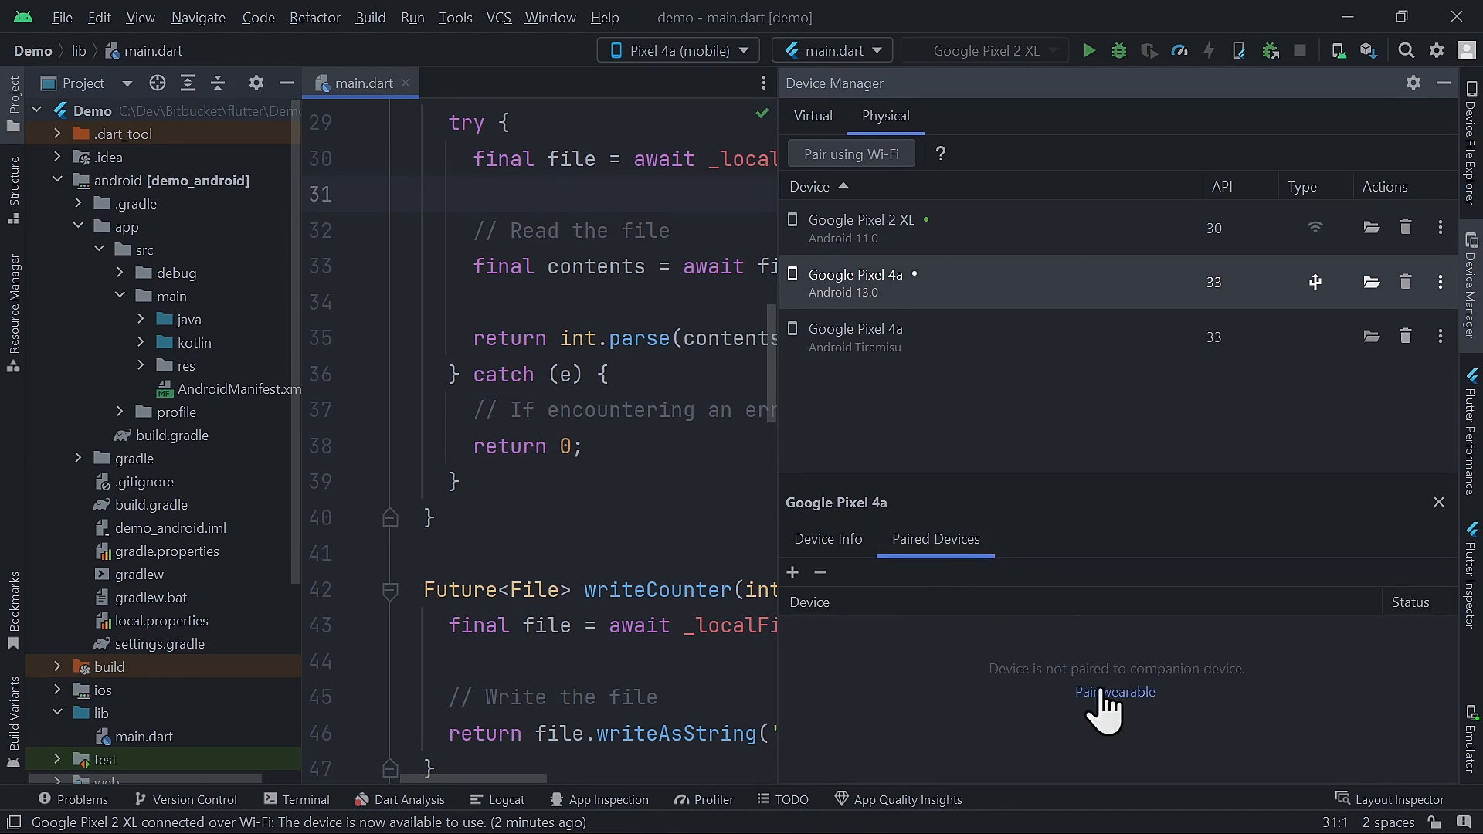
# Close the Google Pixel 4a details panel.
pyautogui.click(1438, 502)
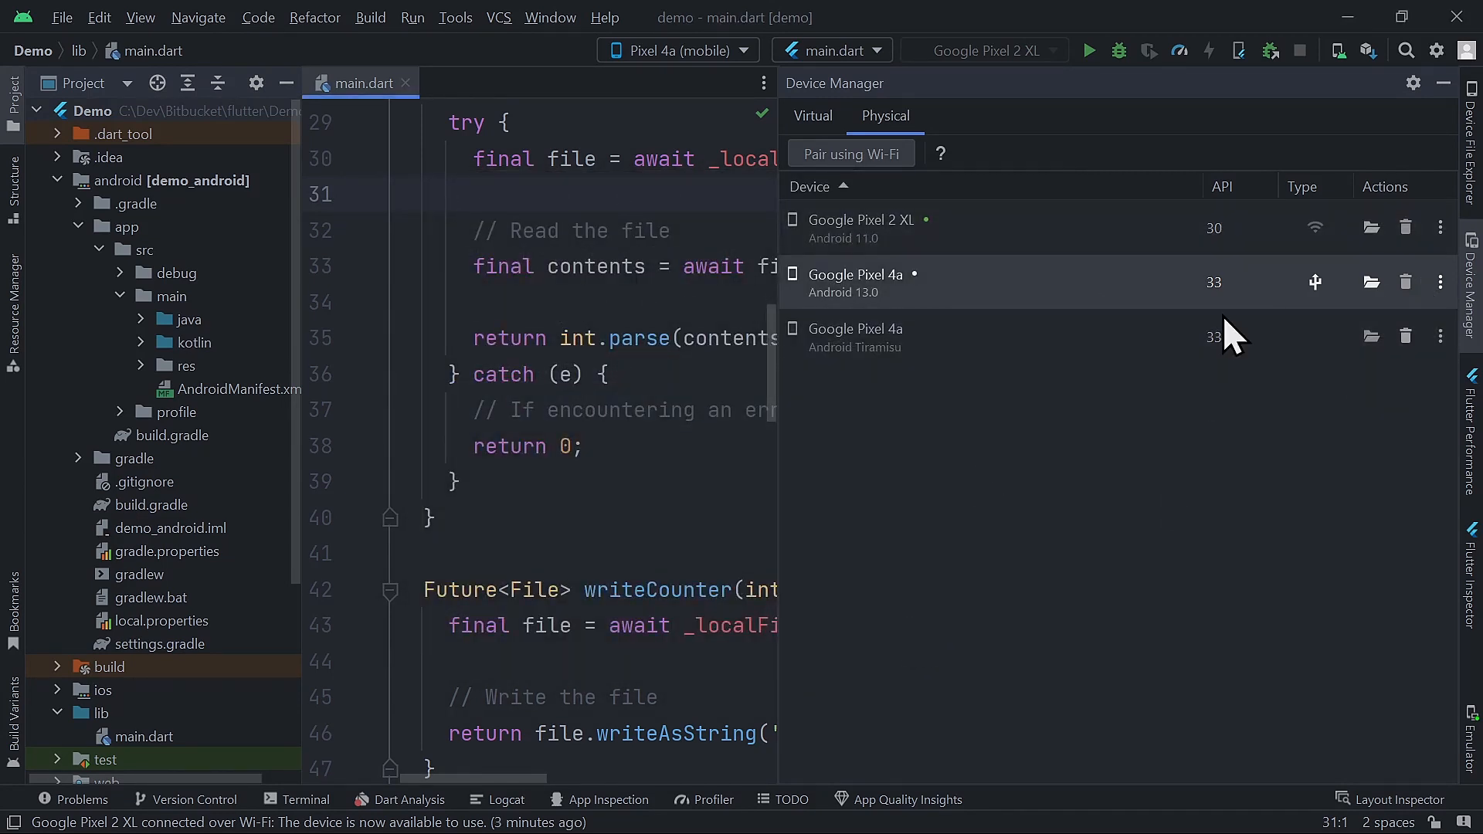